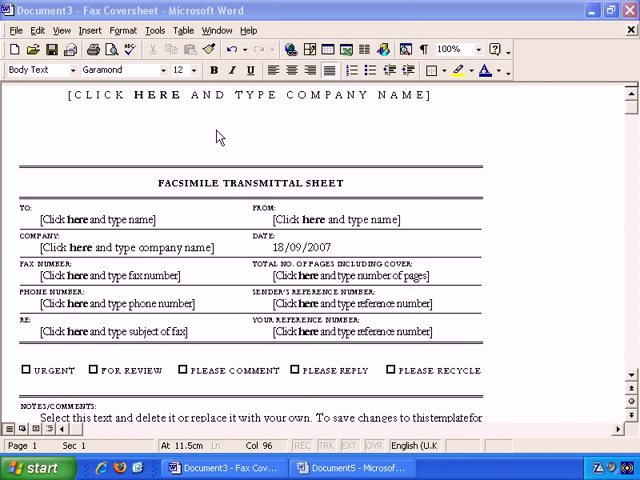
mouse_move(538, 73)
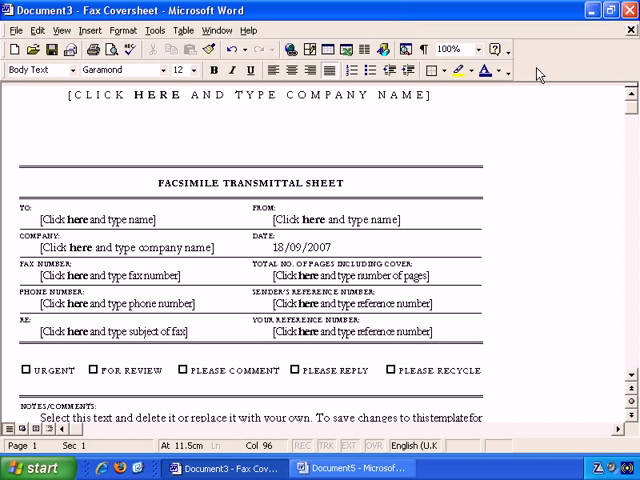
mouse_move(520, 122)
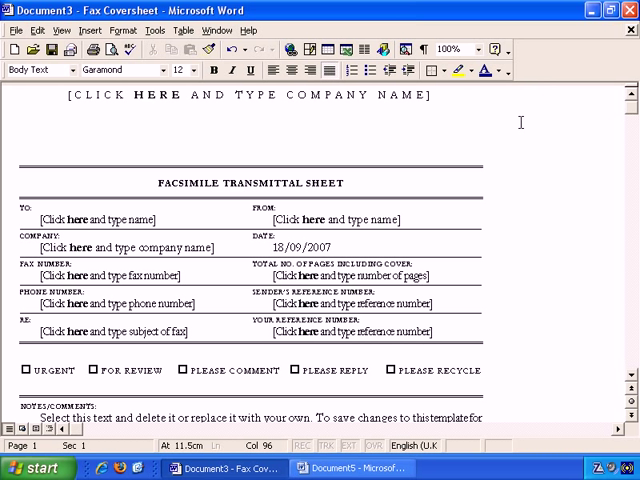
mouse_move(327, 127)
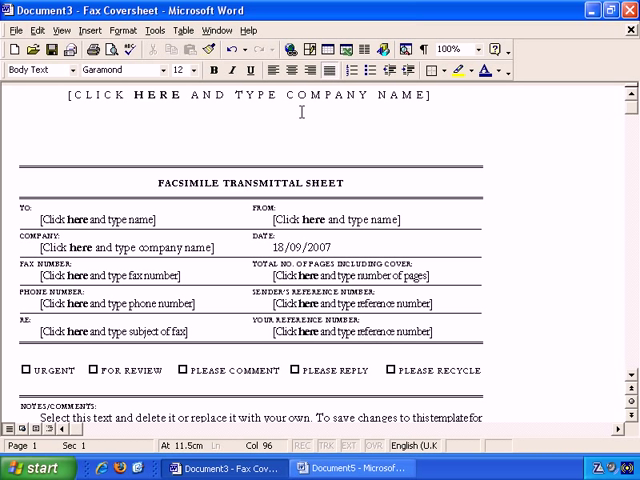
mouse_move(293, 143)
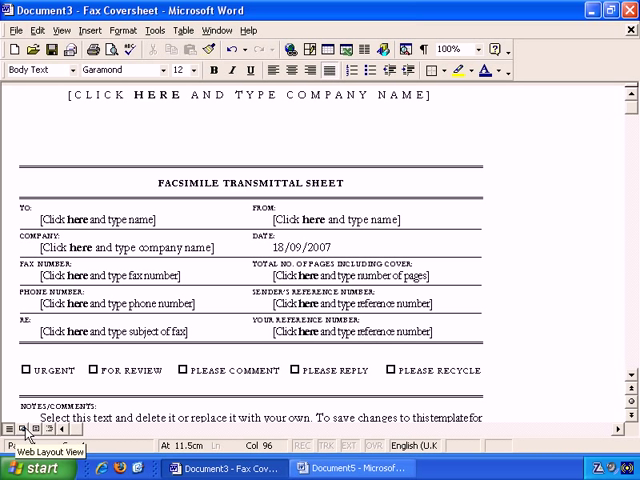
mouse_move(36, 430)
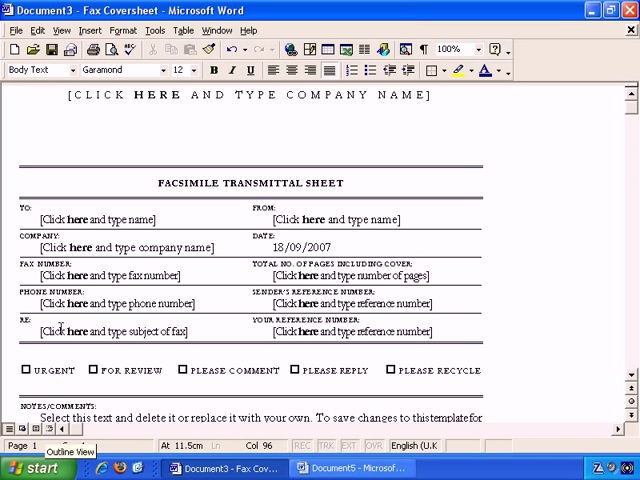
- Switch the fax coversheet to Normal view from the View menu and scroll through it
left_click(61, 30)
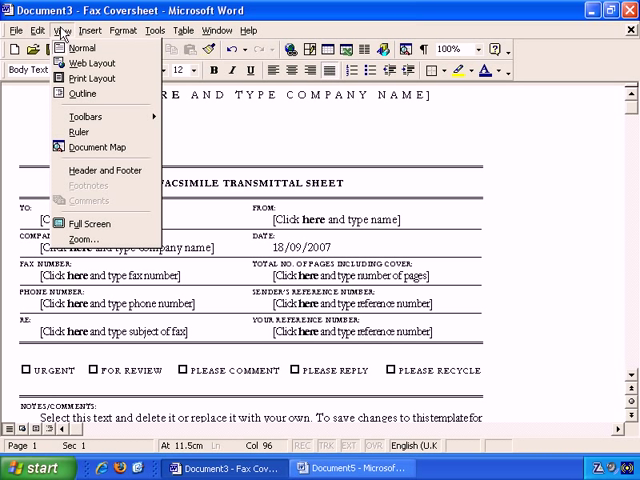
mouse_move(82, 47)
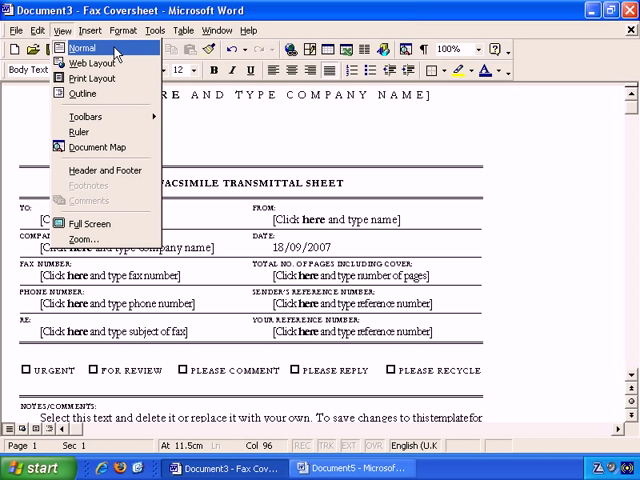
mouse_move(113, 78)
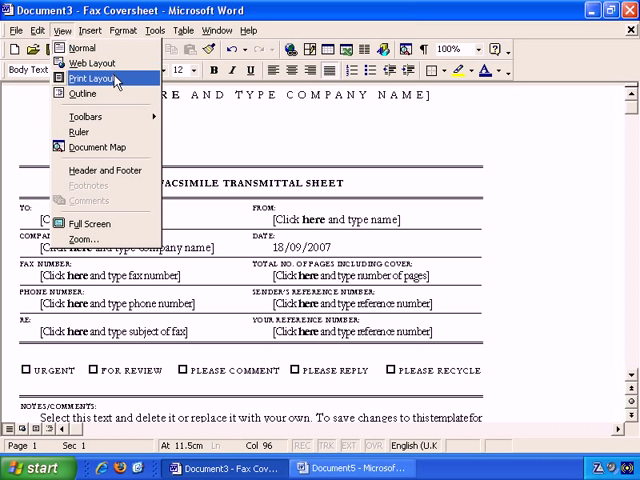
mouse_move(82, 47)
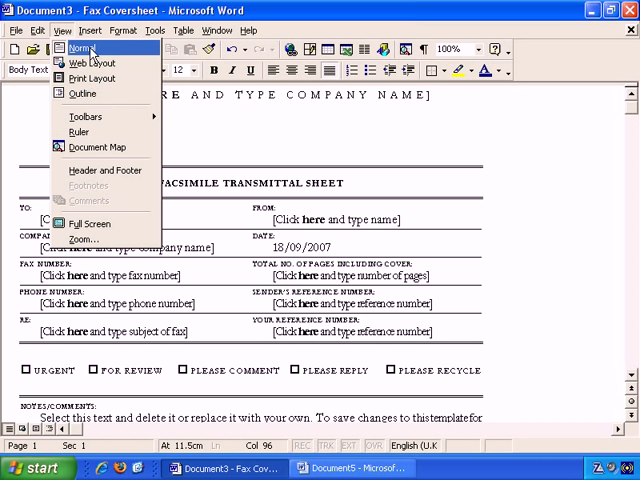
left_click(80, 48)
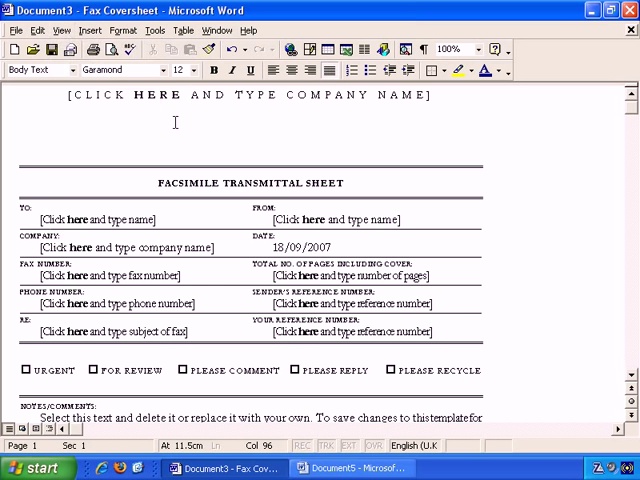
scroll("down", 3)
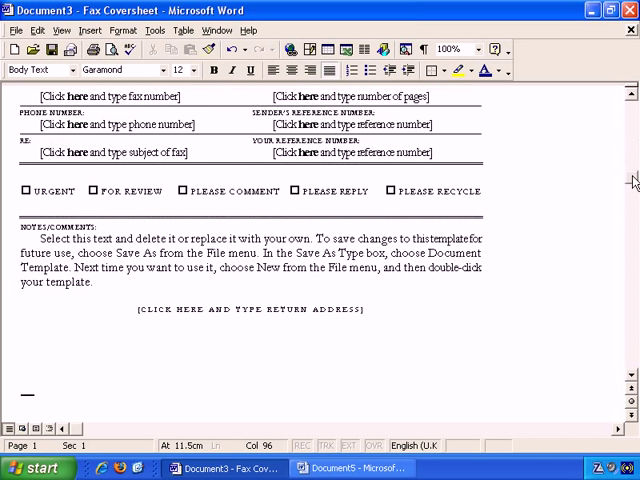
scroll("down", 3)
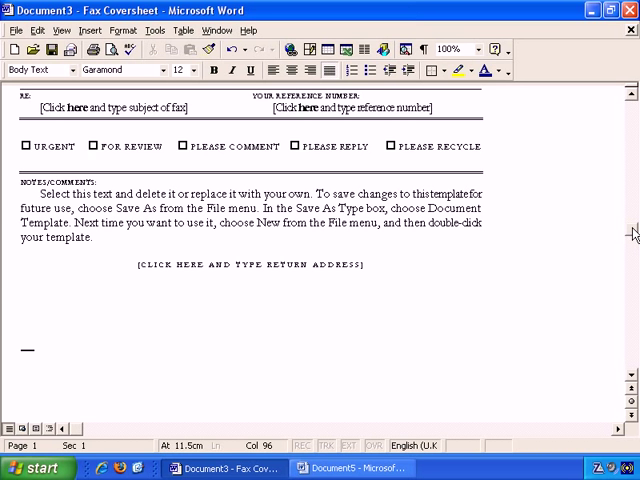
scroll("up", 3)
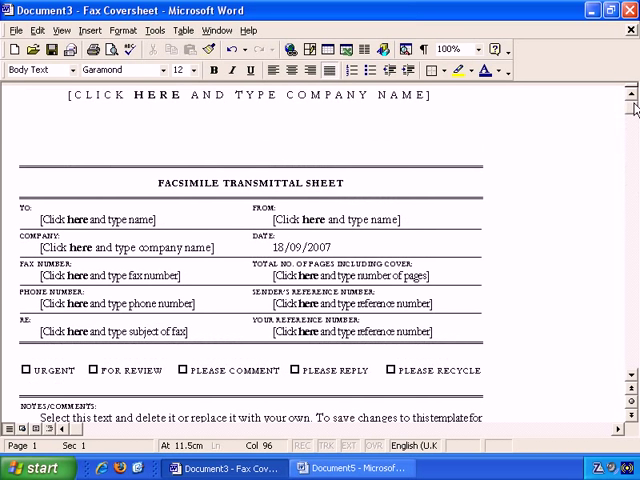
mouse_move(603, 120)
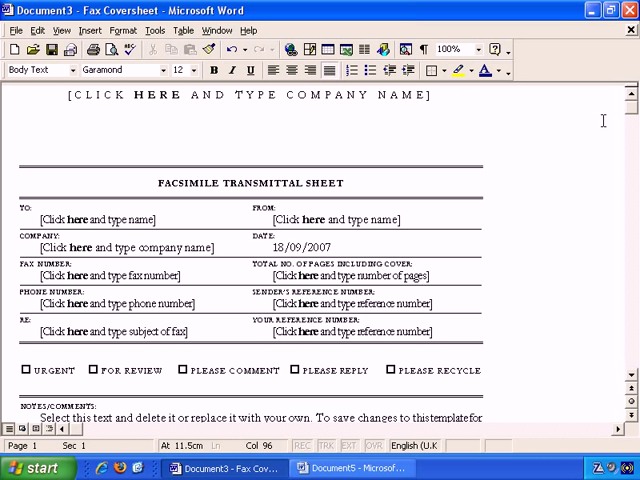
mouse_move(407, 187)
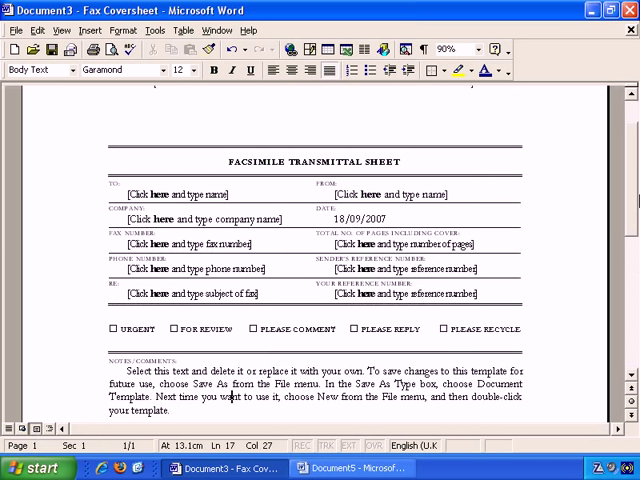
- Scroll the Print Layout page down to the return address and back to the top
scroll("up", 3)
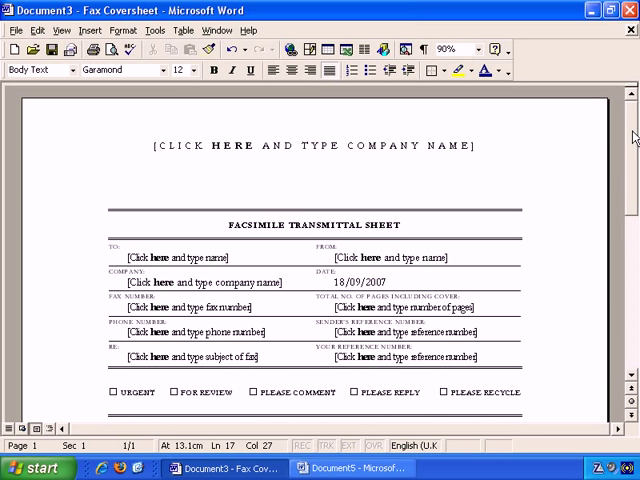
scroll("down", 3)
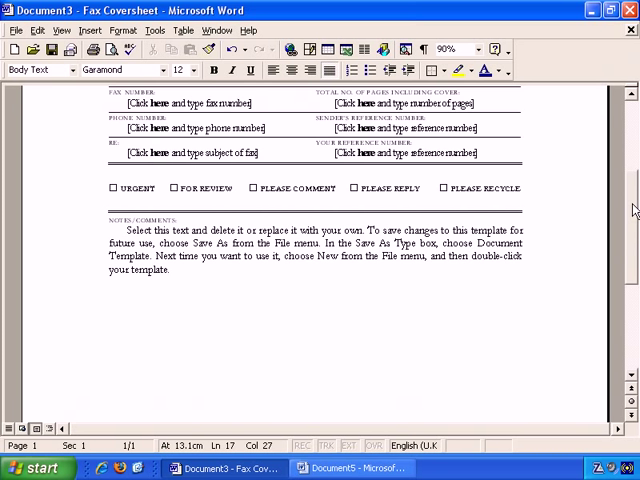
scroll("down", 3)
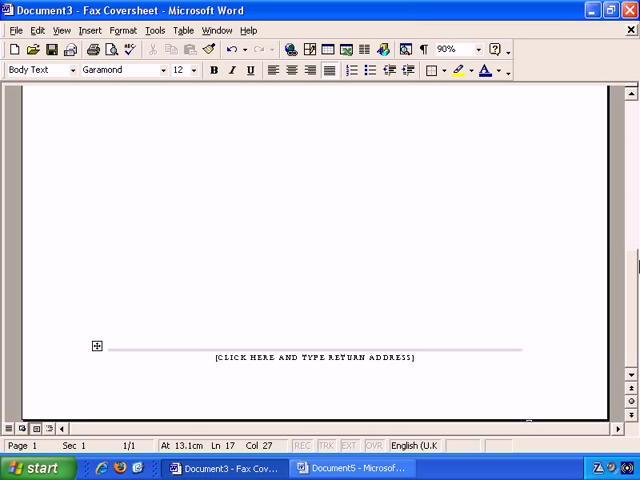
scroll("up", 3)
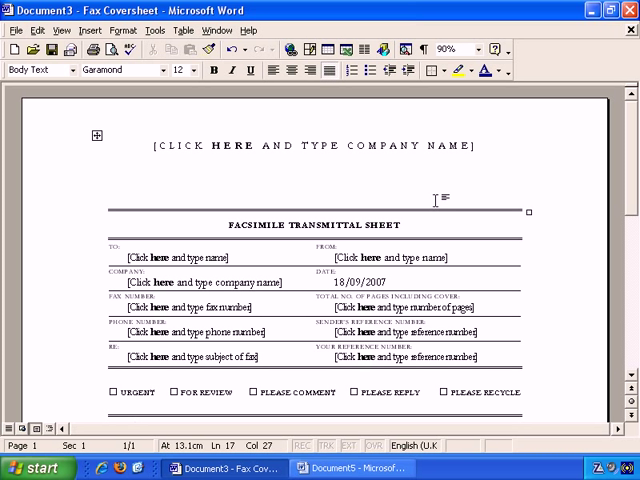
mouse_move(45, 410)
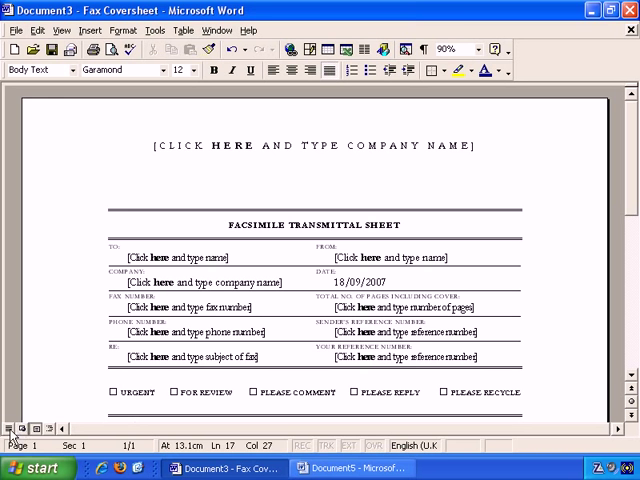
- Scroll the Normal-view coversheet down to the return address and back to the top
scroll("down", 3)
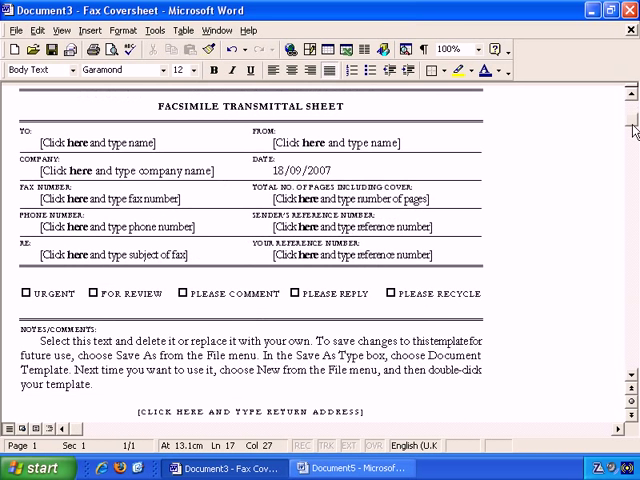
scroll("down", 3)
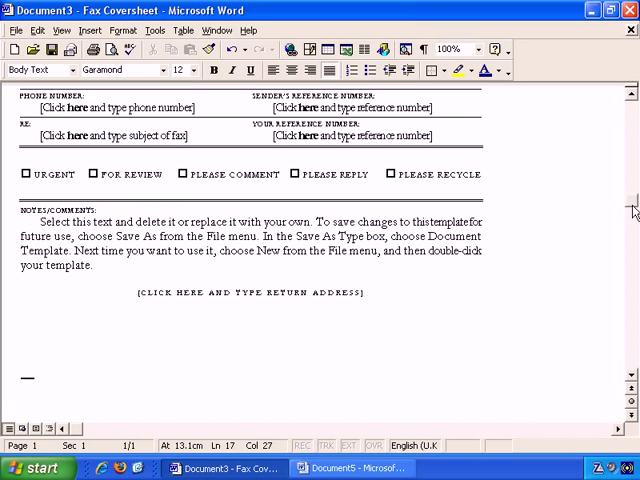
scroll("up", 3)
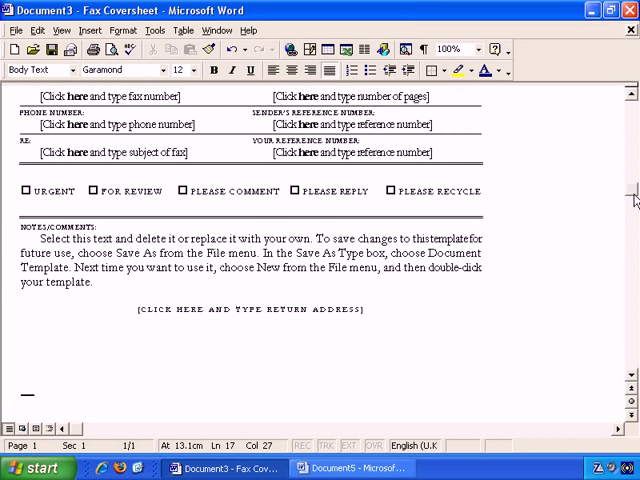
scroll("up", 3)
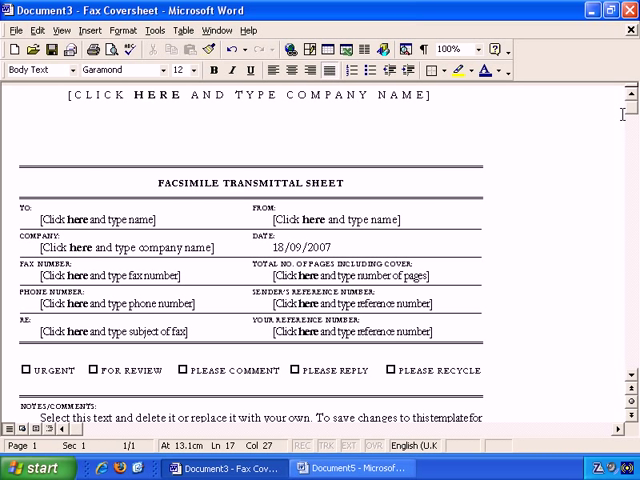
mouse_move(628, 120)
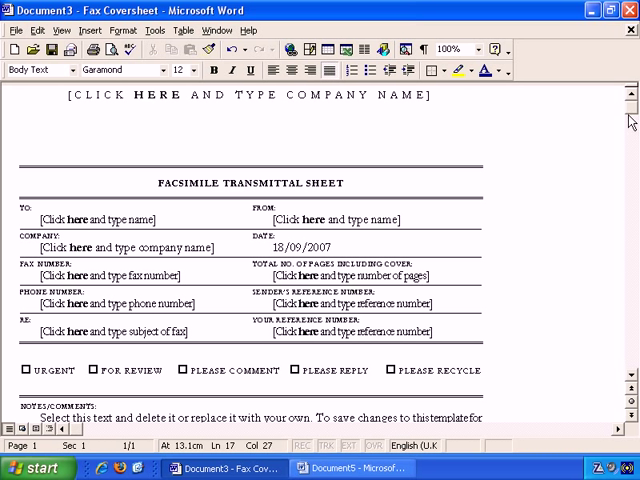
mouse_move(567, 115)
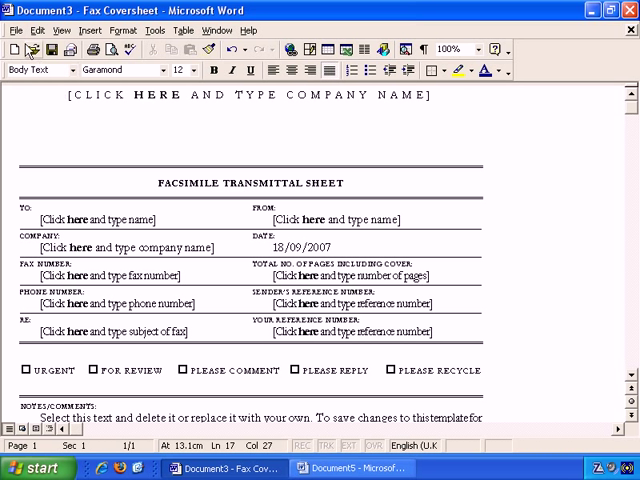
- Preview the coversheet with File > Print Preview and magnify the page to 100%
left_click(17, 30)
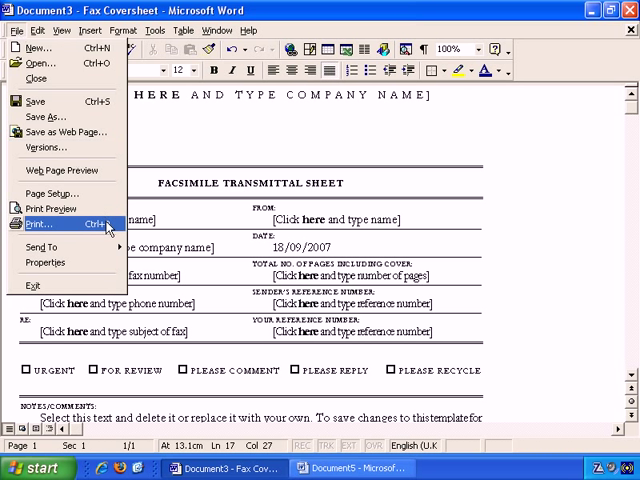
mouse_move(50, 208)
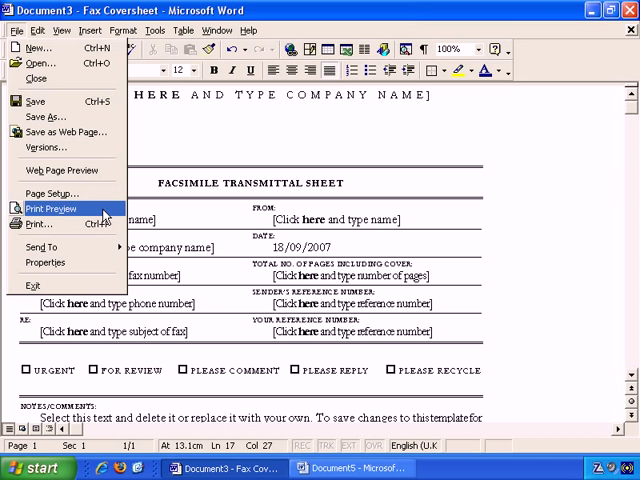
left_click(51, 208)
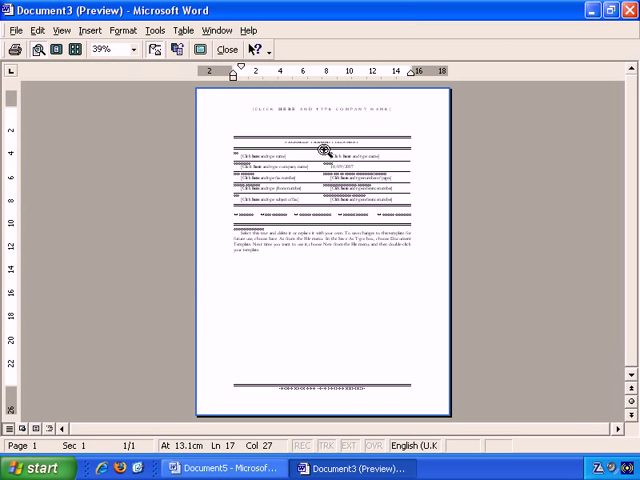
left_click(107, 50)
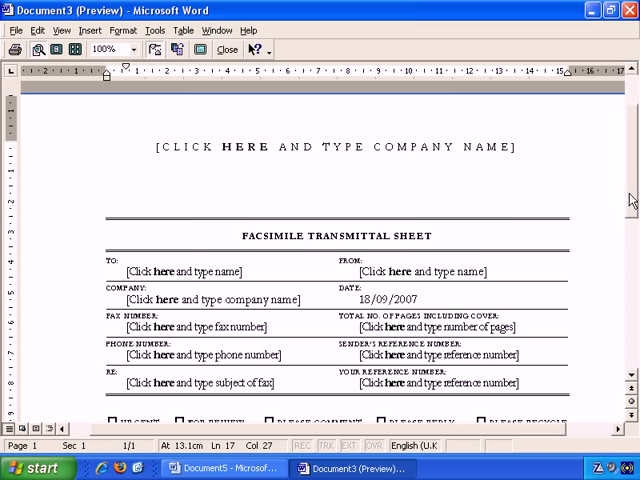
scroll("down", 3)
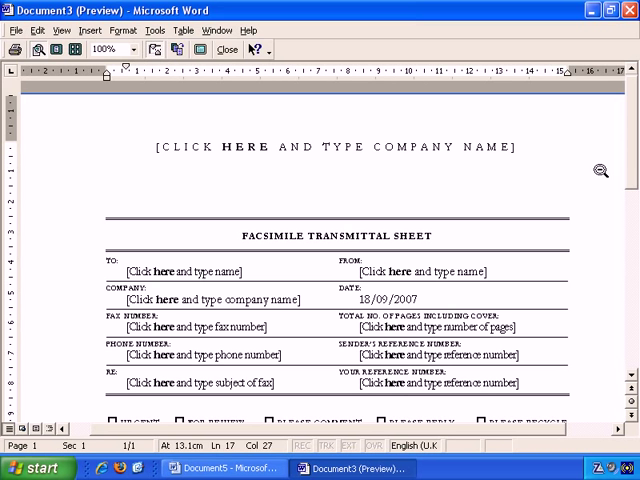
- Move the coversheet from Print Preview into Web Layout view and scroll through the page
left_click(61, 30)
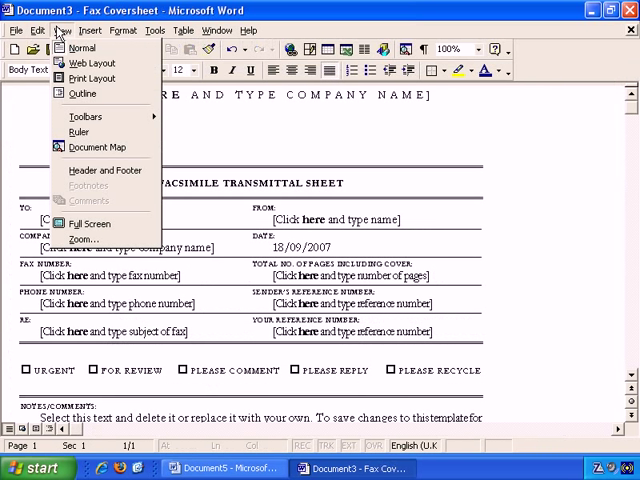
mouse_move(93, 78)
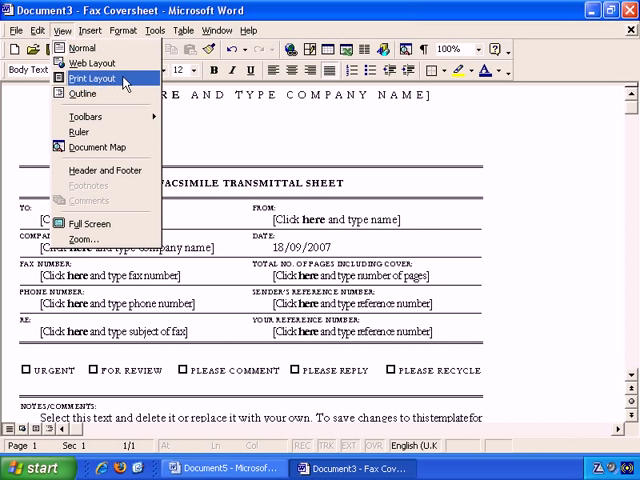
left_click(91, 78)
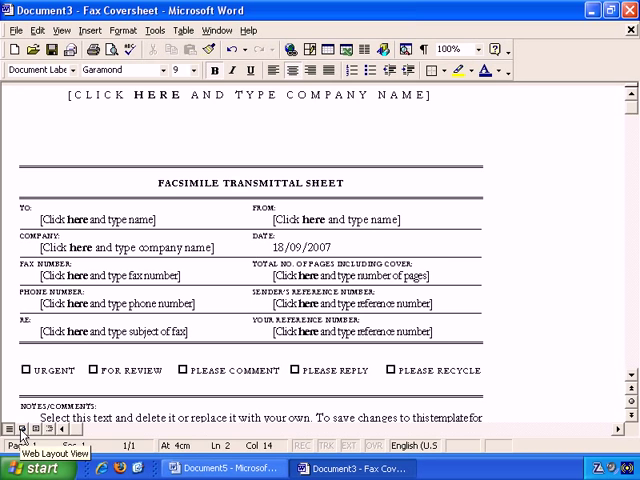
left_click(18, 431)
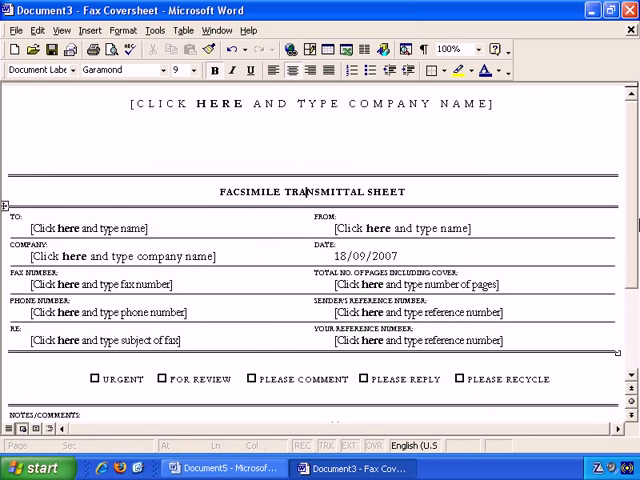
scroll("down", 3)
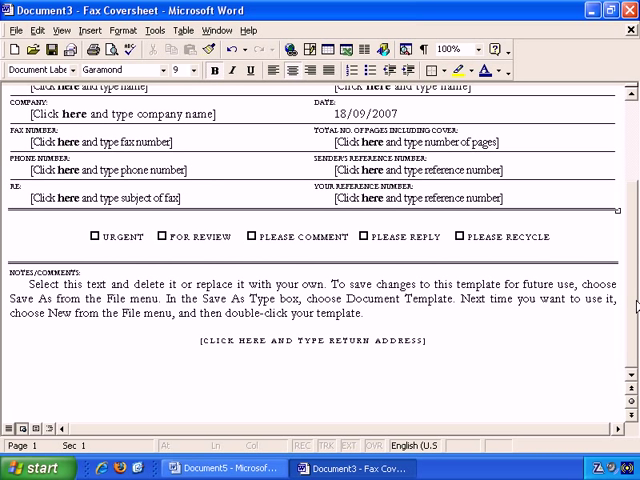
scroll("up", 3)
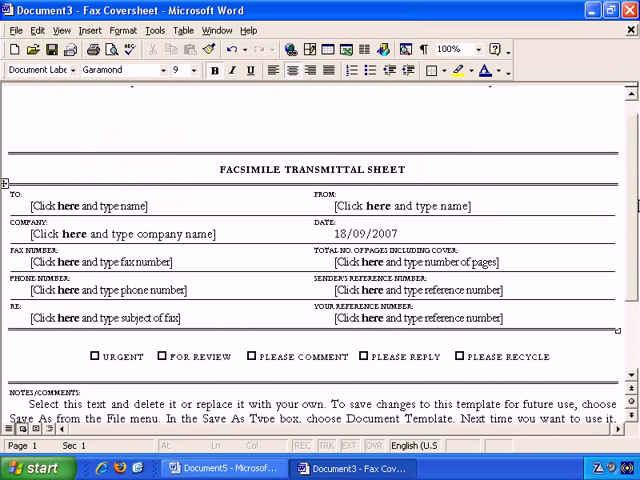
scroll("up", 3)
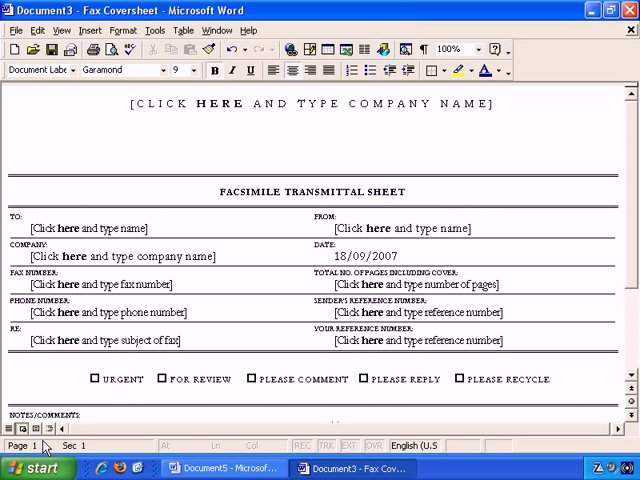
mouse_move(36, 442)
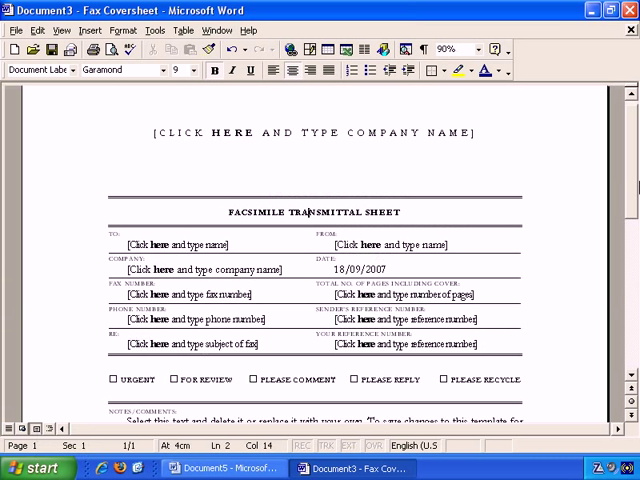
- Scroll the coversheet down to the return address line and back up
scroll("down", 3)
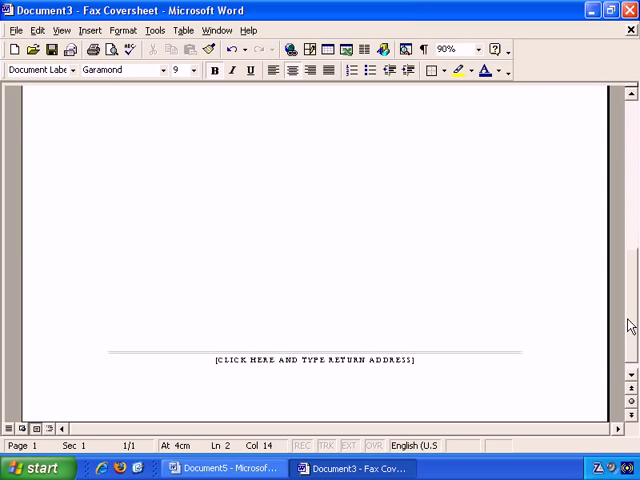
scroll("up", 3)
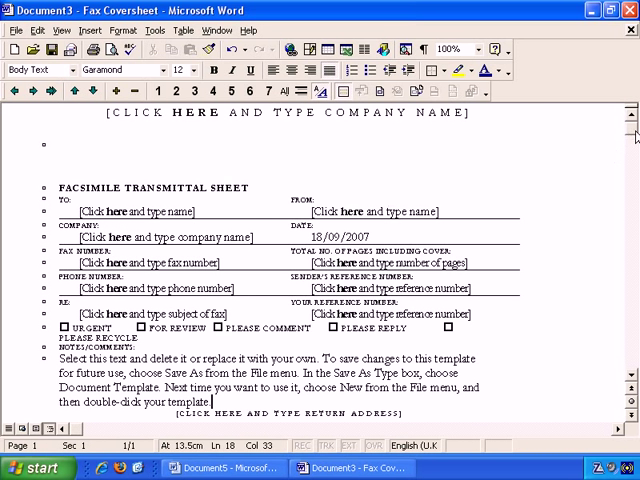
- Scroll through the outline items past the return address and back to the top
scroll("down", 3)
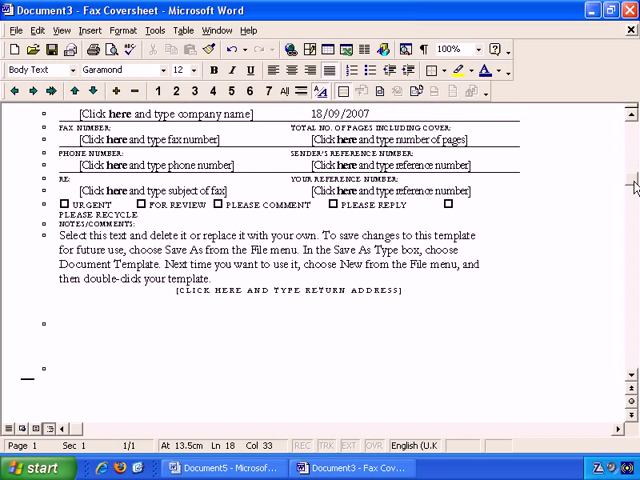
scroll("up", 3)
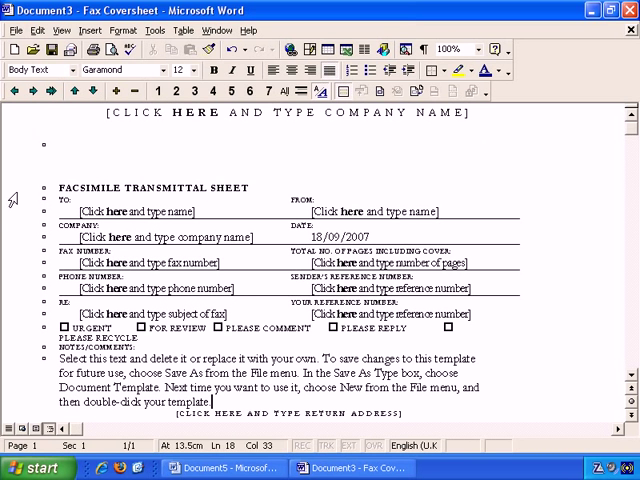
mouse_move(42, 257)
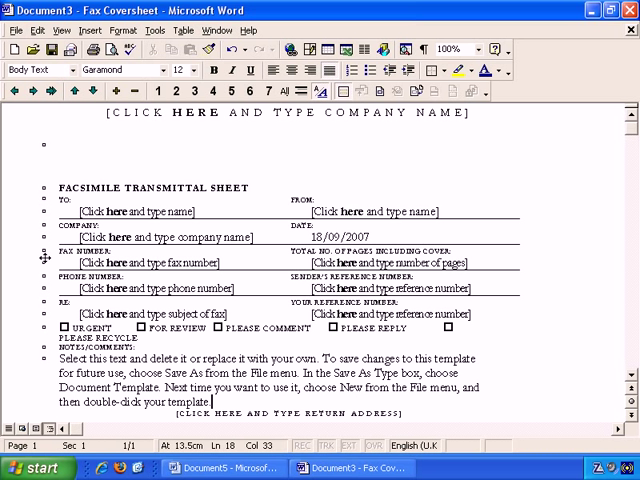
mouse_move(44, 361)
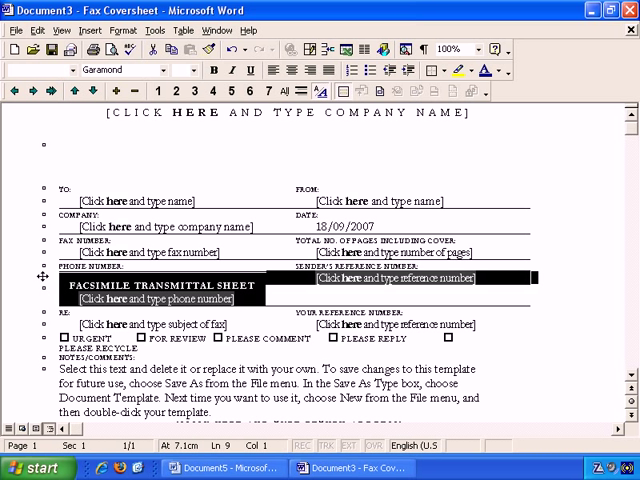
mouse_move(146, 192)
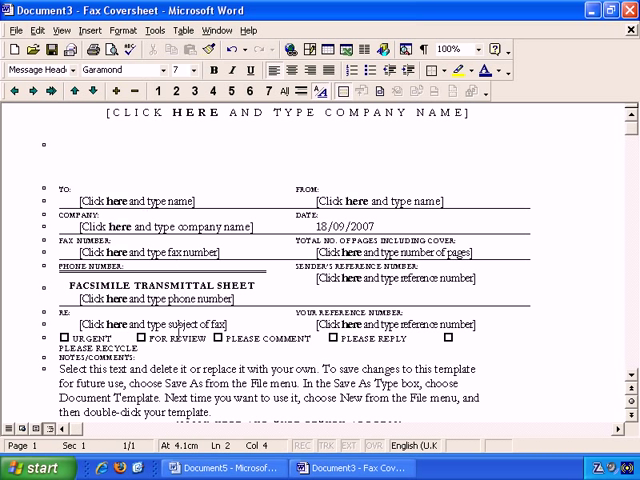
mouse_move(223, 471)
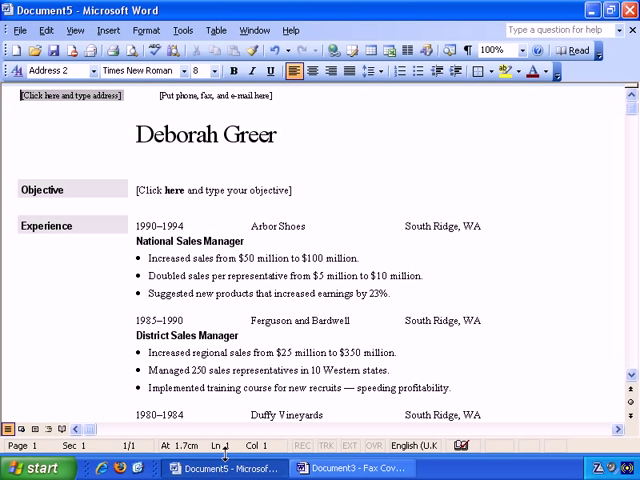
mouse_move(306, 183)
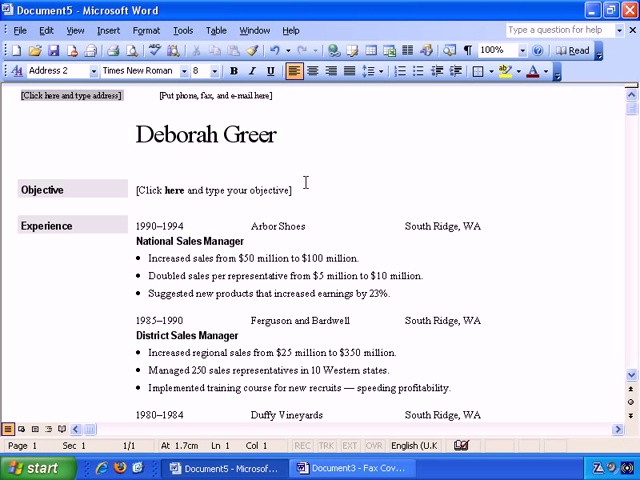
mouse_move(87, 374)
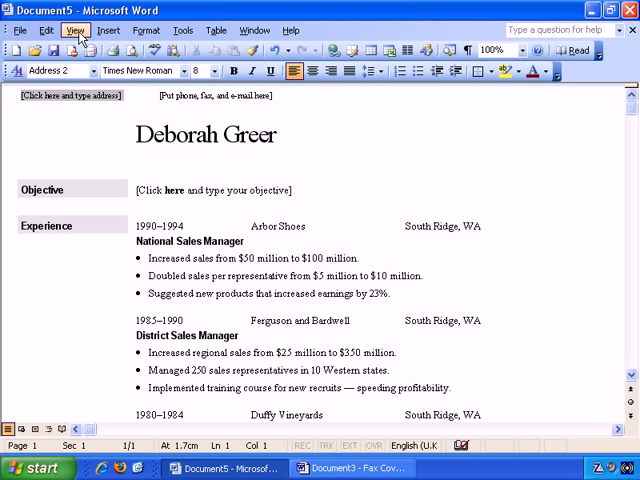
- Open the View menu on the résumé document to review the view options
left_click(74, 29)
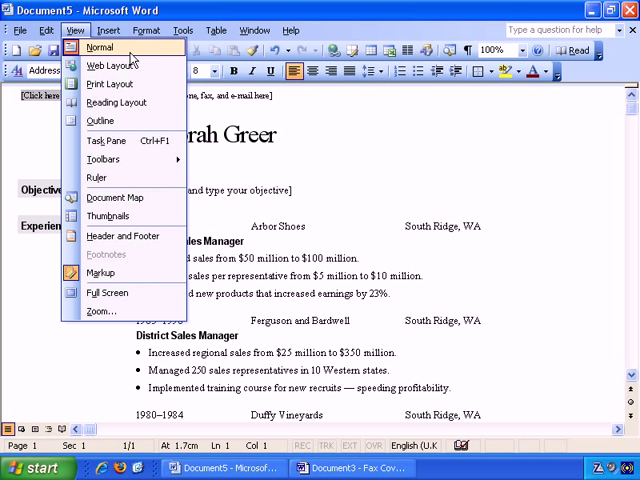
mouse_move(110, 83)
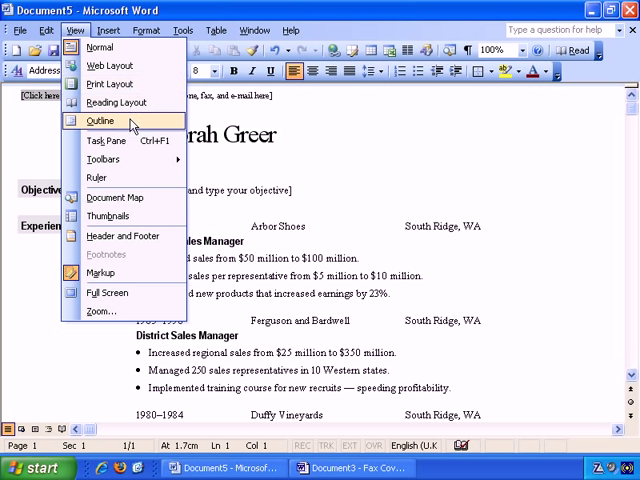
mouse_move(118, 102)
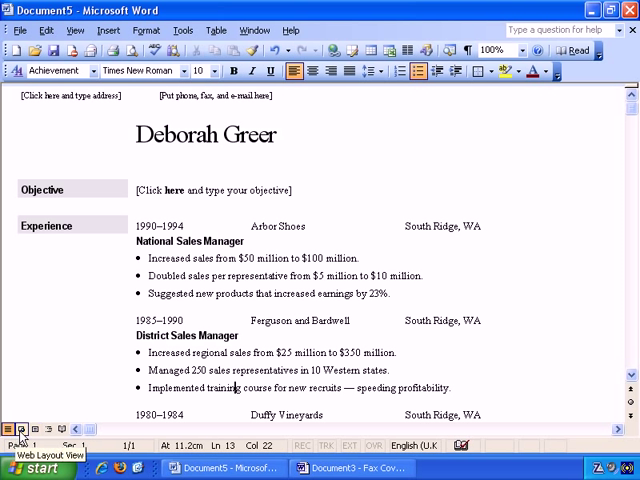
mouse_move(33, 428)
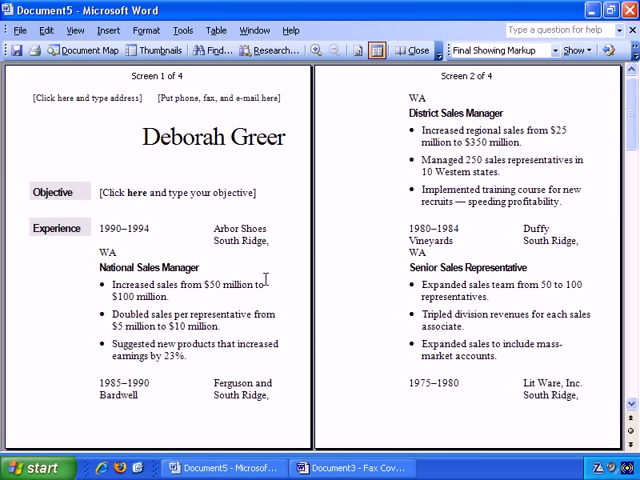
mouse_move(318, 50)
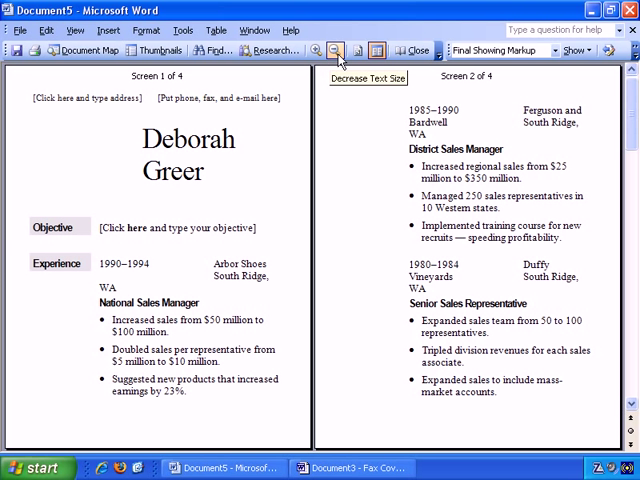
- Shrink the Reading Layout text back to normal size and page through the résumé screens
left_click(335, 50)
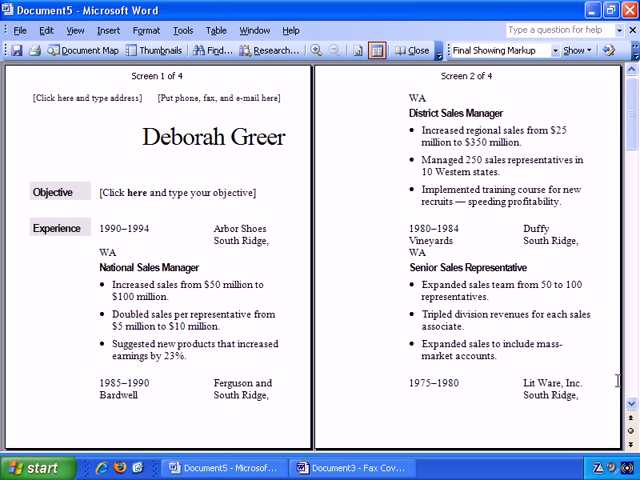
scroll("down", 3)
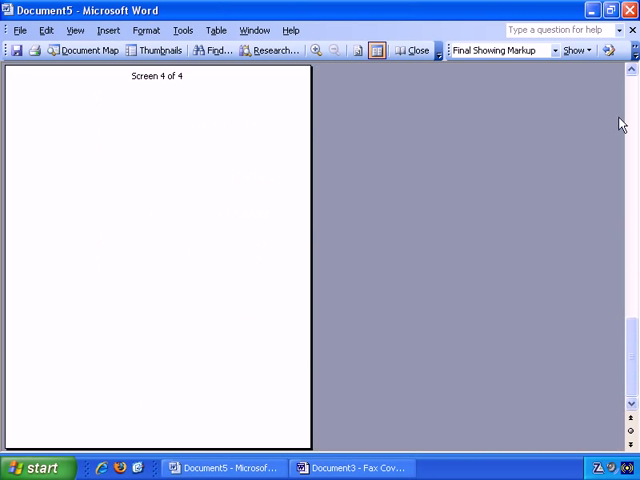
scroll("up", 3)
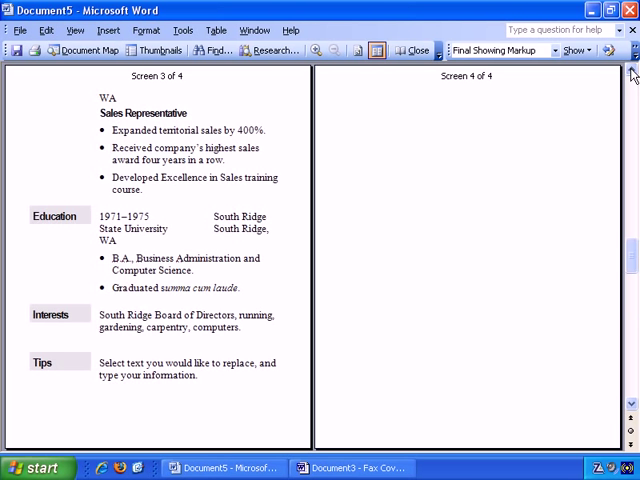
scroll("up", 3)
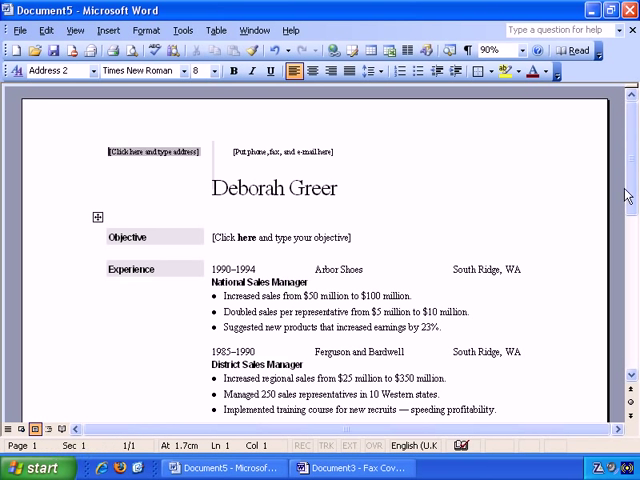
- Scroll the résumé down to the Tips section and back up to the name heading
scroll("down", 3)
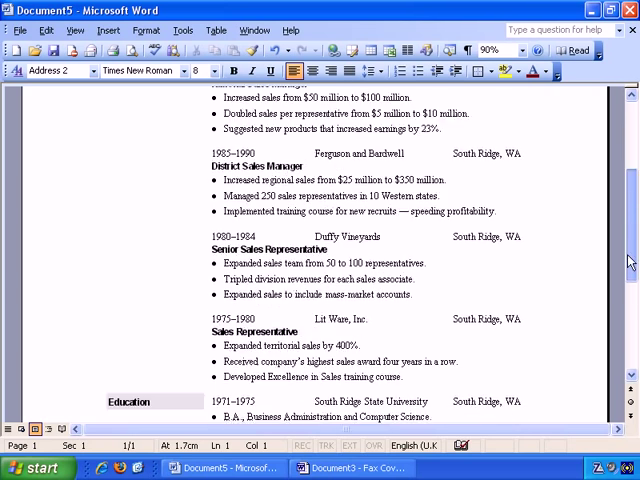
scroll("down", 3)
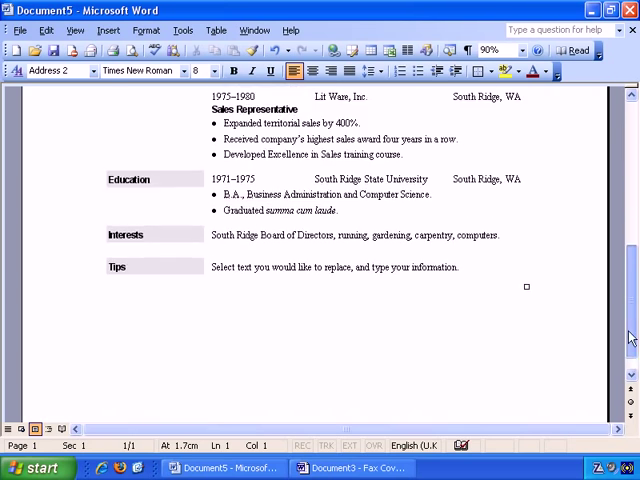
scroll("up", 3)
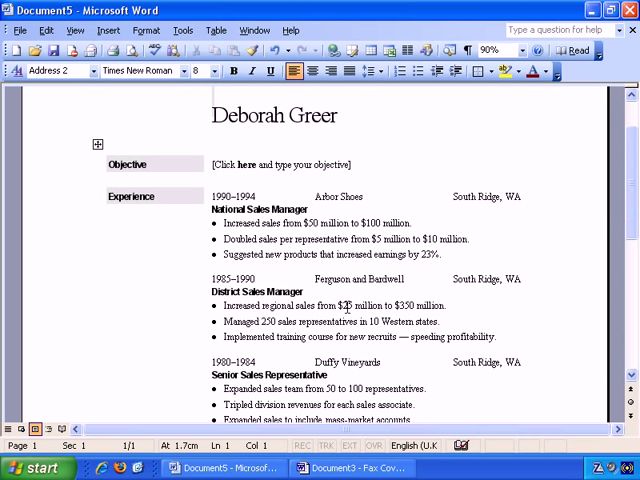
mouse_move(72, 411)
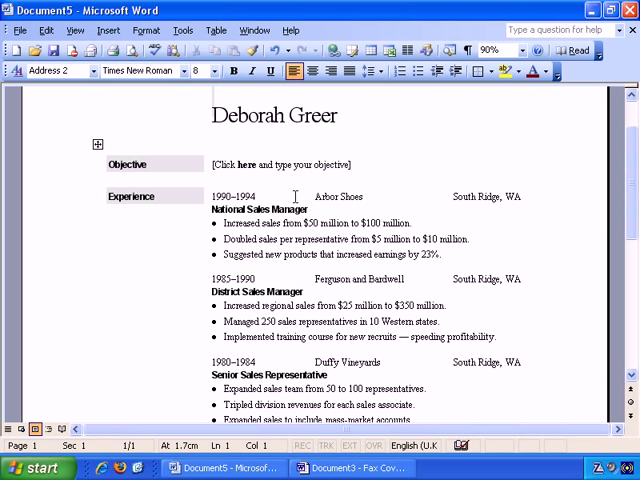
mouse_move(368, 269)
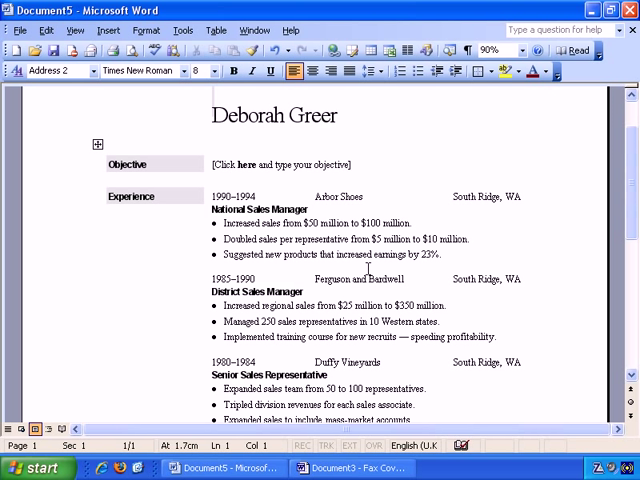